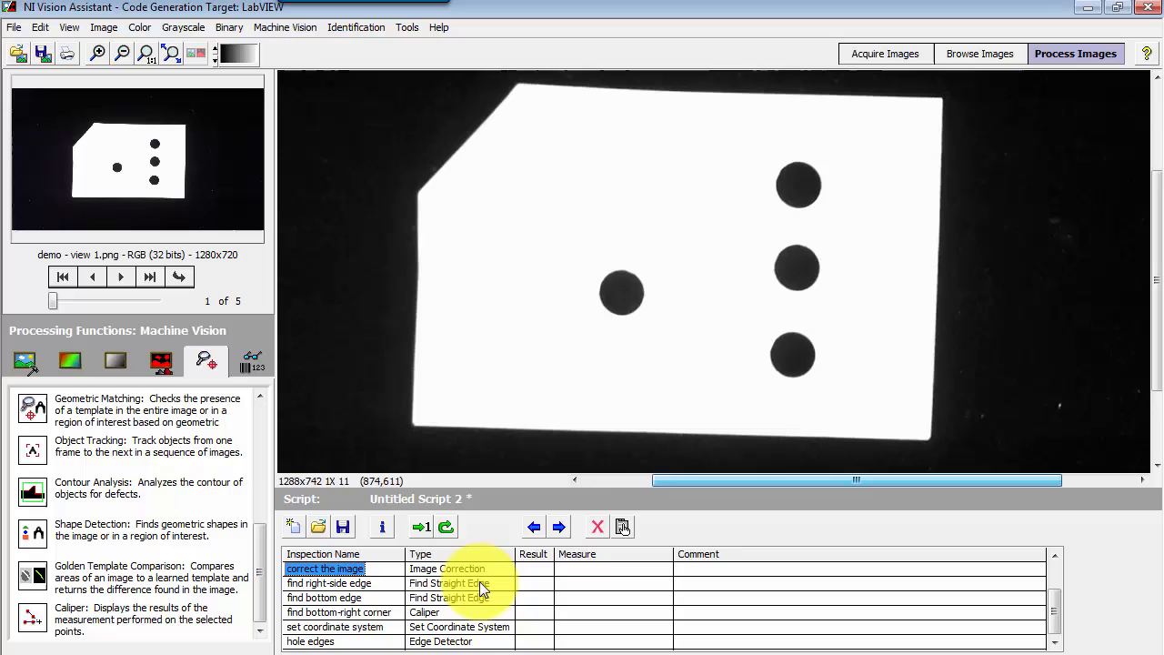
Display the overlays of the right-side edge, bottom edge and bottom-right corner steps in turn.
{"action": "left_click", "coordinate": [330, 582]}
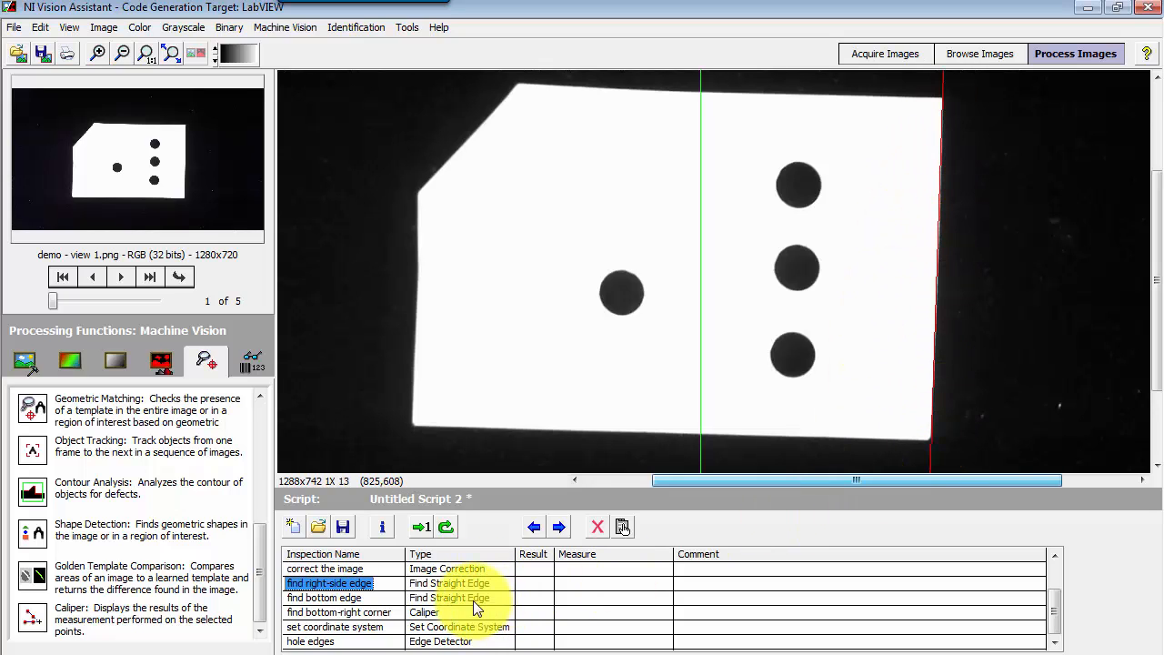
{"action": "left_click", "coordinate": [327, 597]}
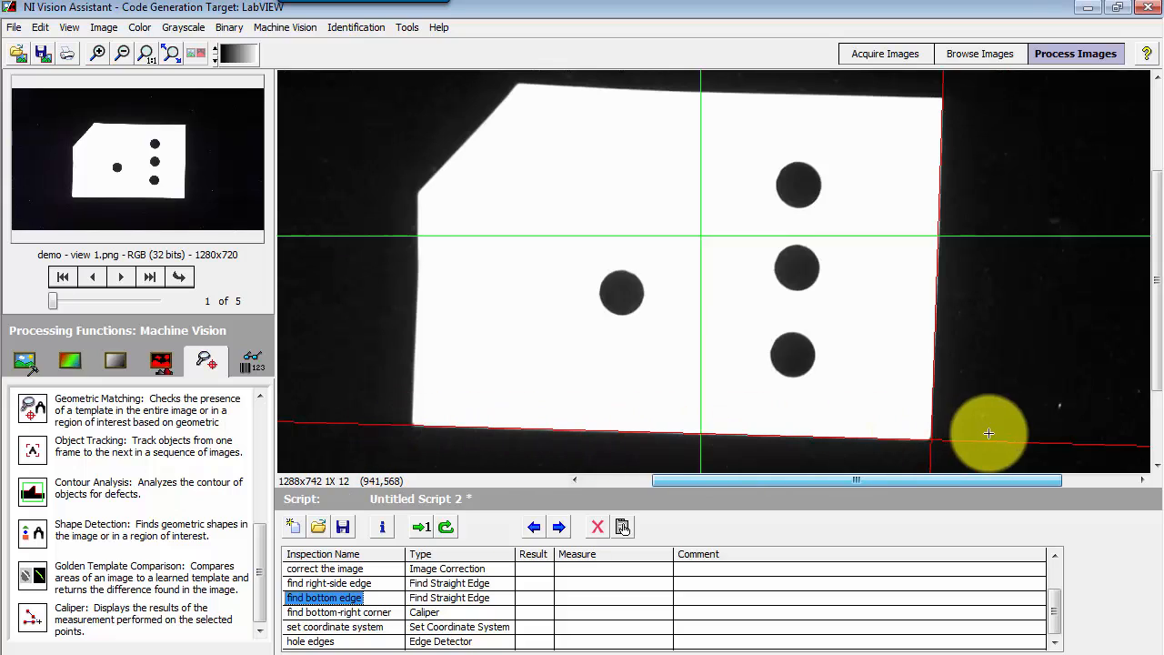
{"action": "left_click", "coordinate": [352, 611]}
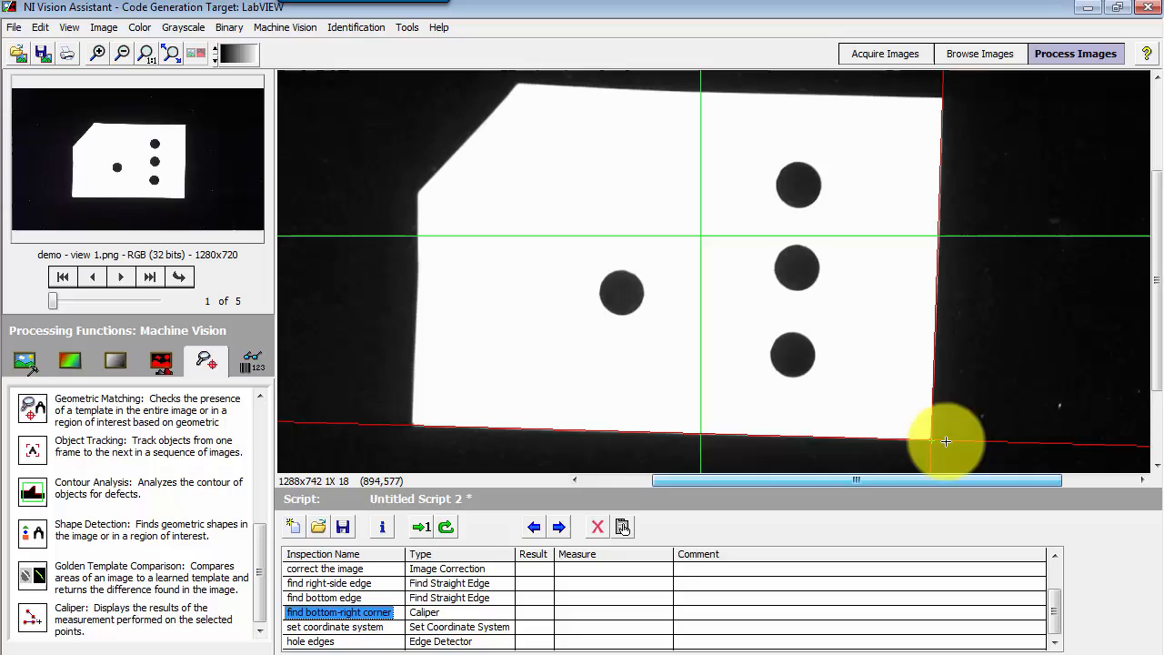
{"action": "left_click", "coordinate": [342, 626]}
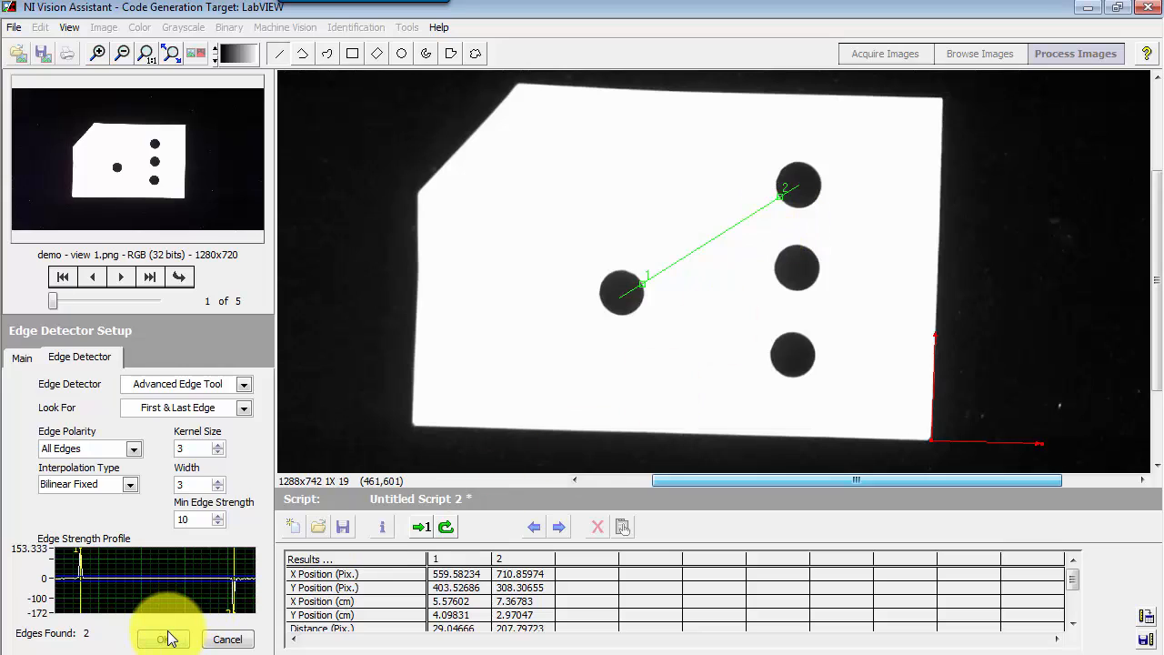
{"action": "left_click", "coordinate": [20, 356]}
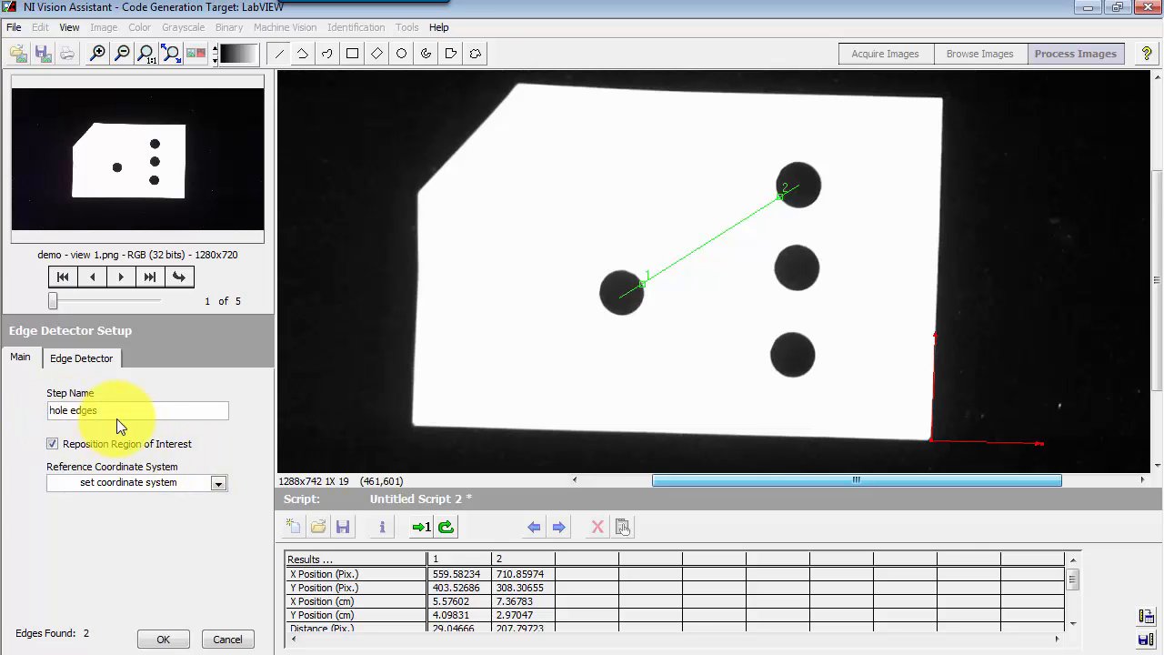
{"action": "left_click", "coordinate": [162, 638]}
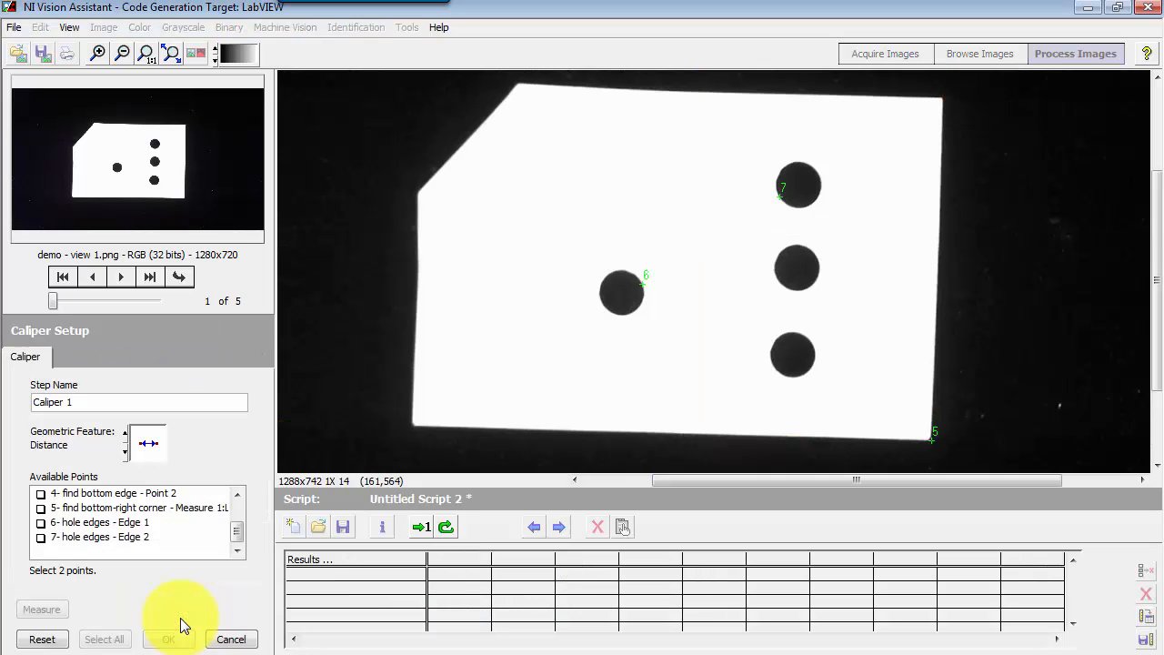
{"action": "mouse_move", "coordinate": [98, 600]}
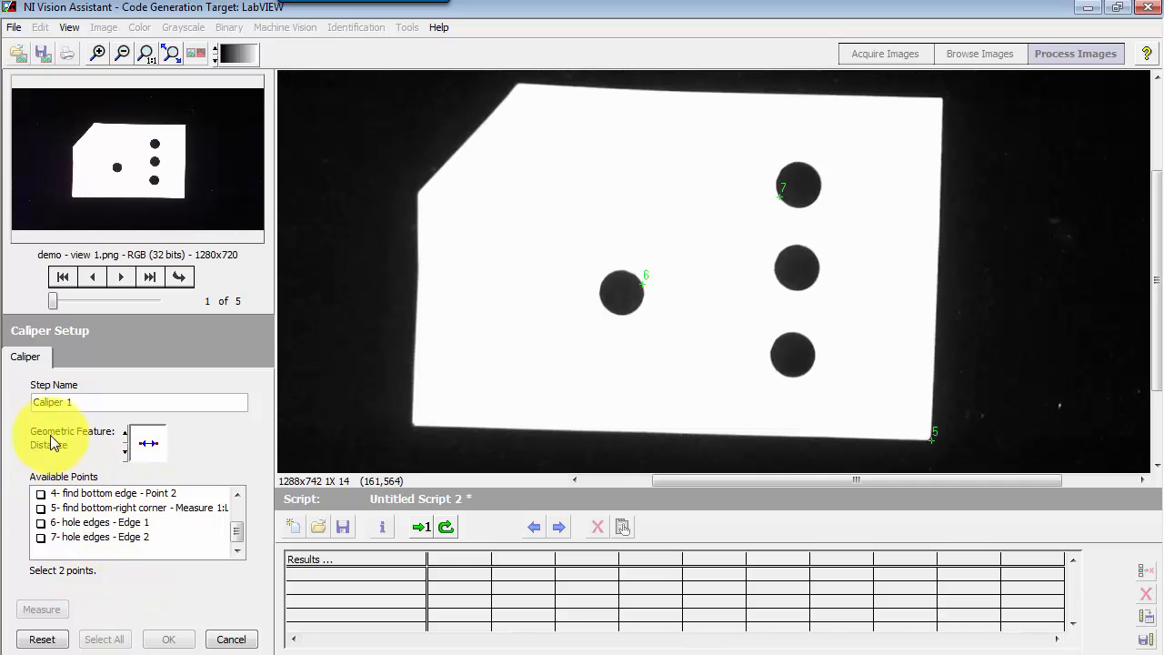
Measure the Distance feature between 6-hole edges Edge 1 and 7-hole edges Edge 2, giving 2.12 cm.
{"action": "left_click", "coordinate": [145, 444]}
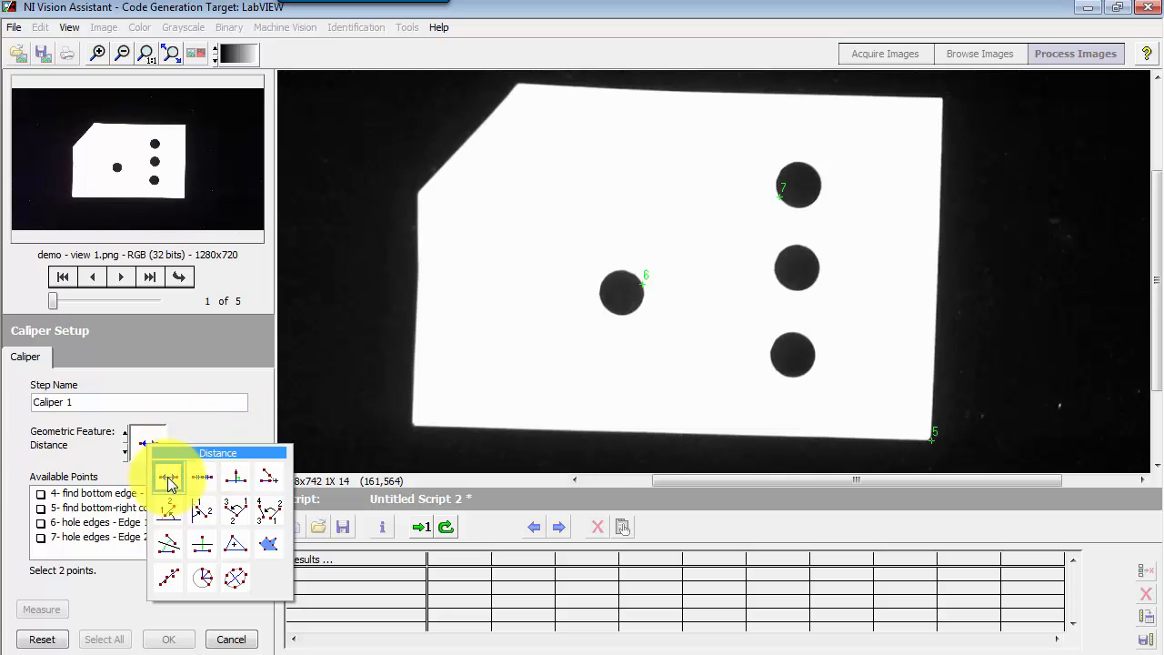
{"action": "left_click", "coordinate": [167, 473]}
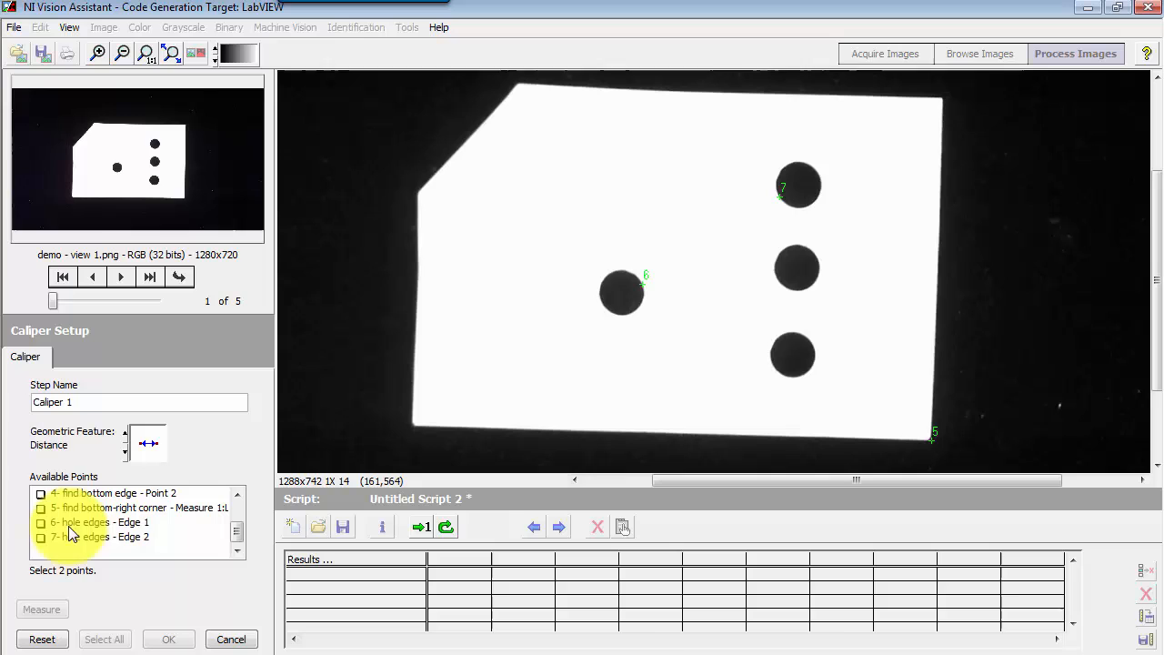
{"action": "mouse_move", "coordinate": [51, 531]}
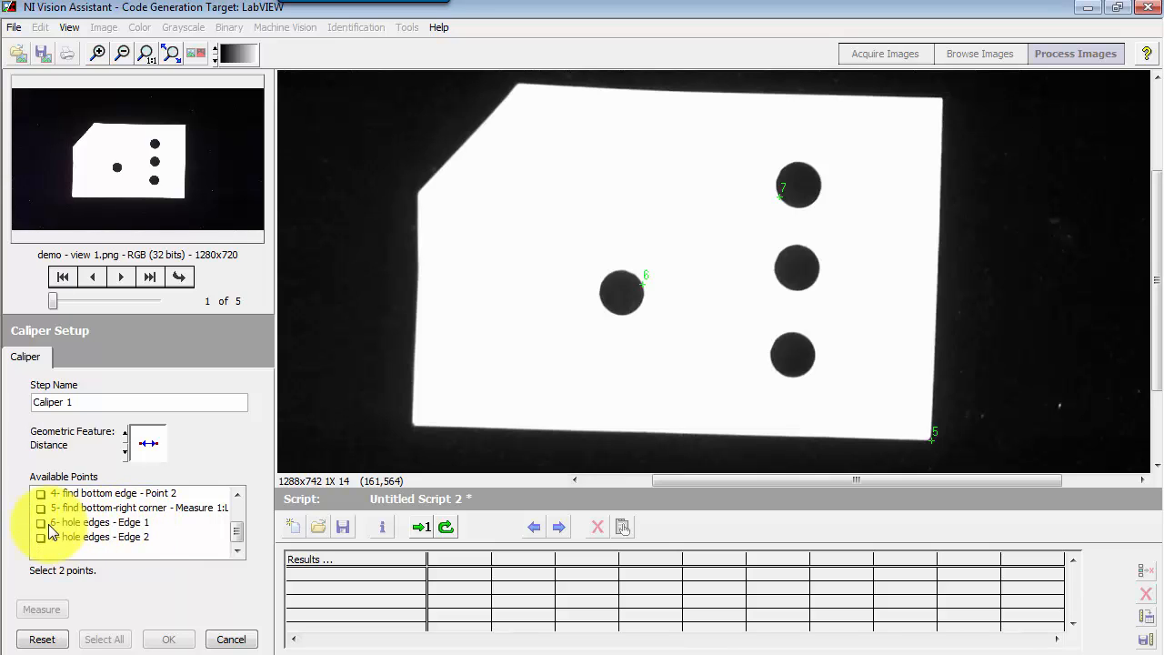
{"action": "left_click", "coordinate": [91, 522]}
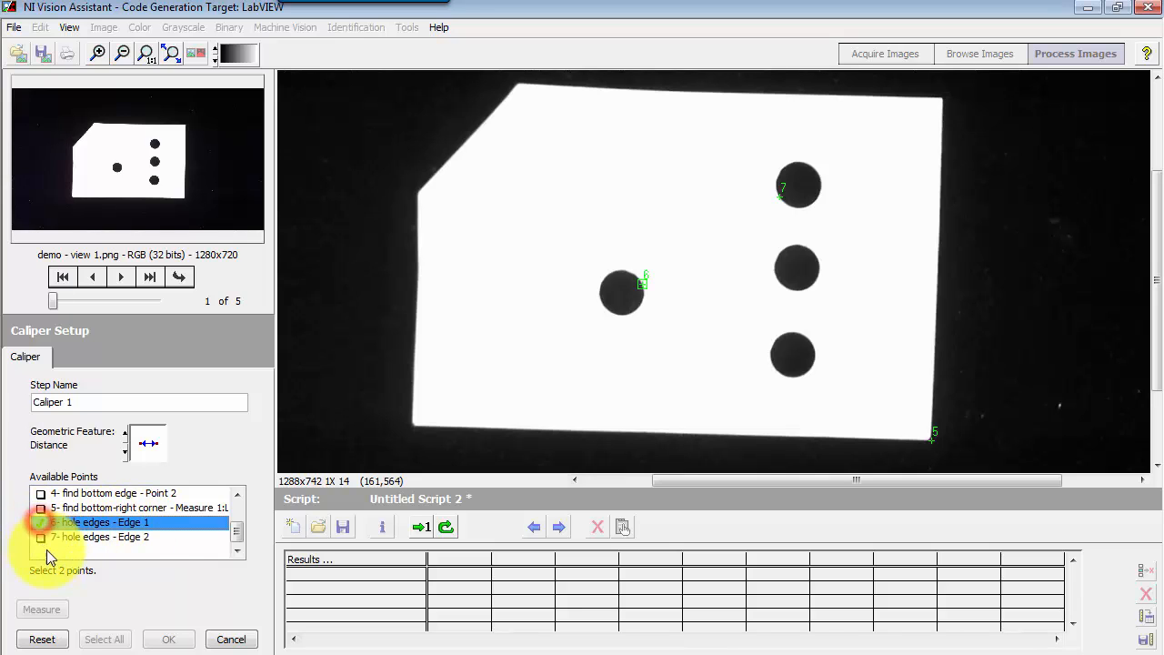
{"action": "left_click", "coordinate": [40, 524]}
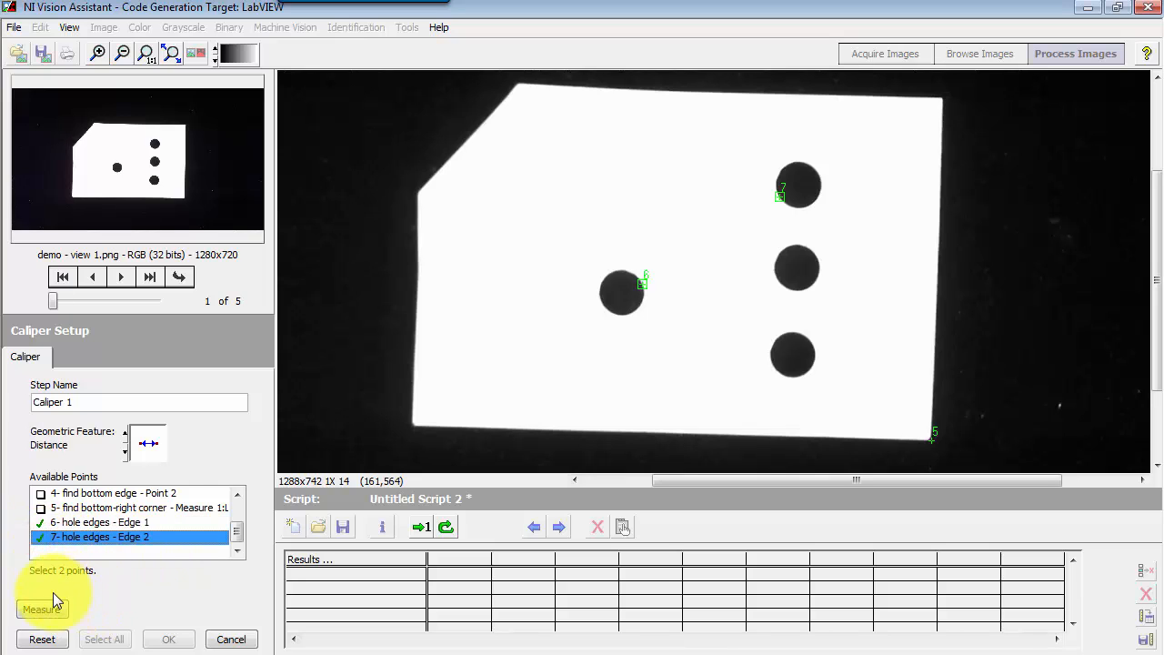
{"action": "left_click", "coordinate": [40, 608]}
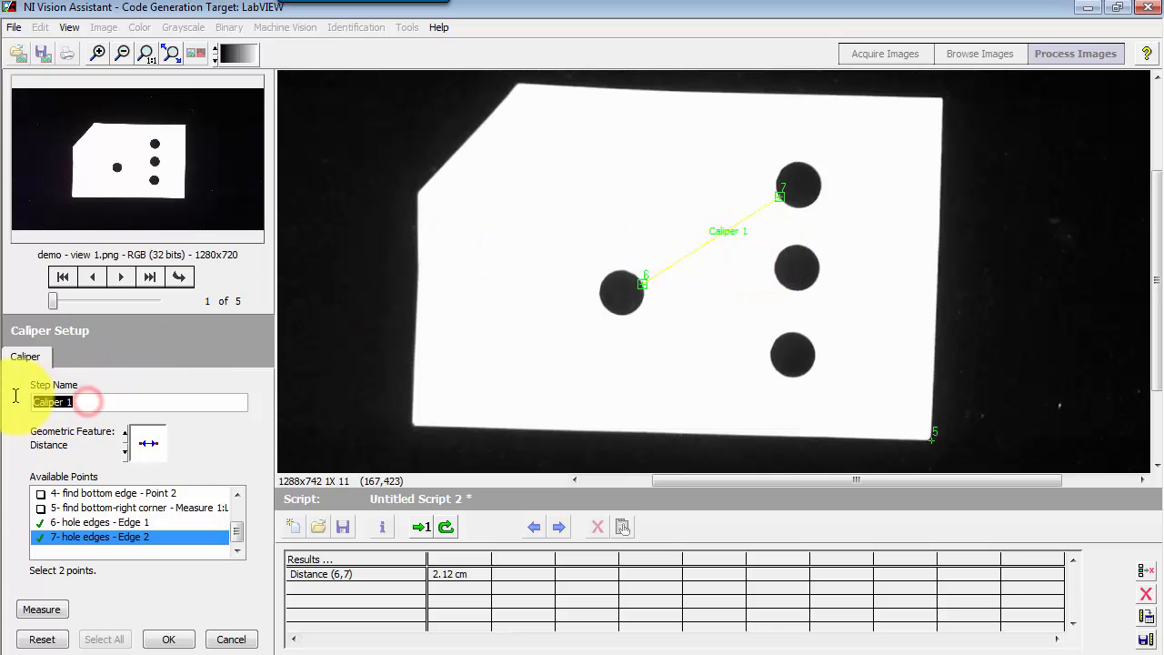
Name the caliper step 'hole distance', accept it into the script and reopen its settings.
{"action": "type", "text": "hole"}
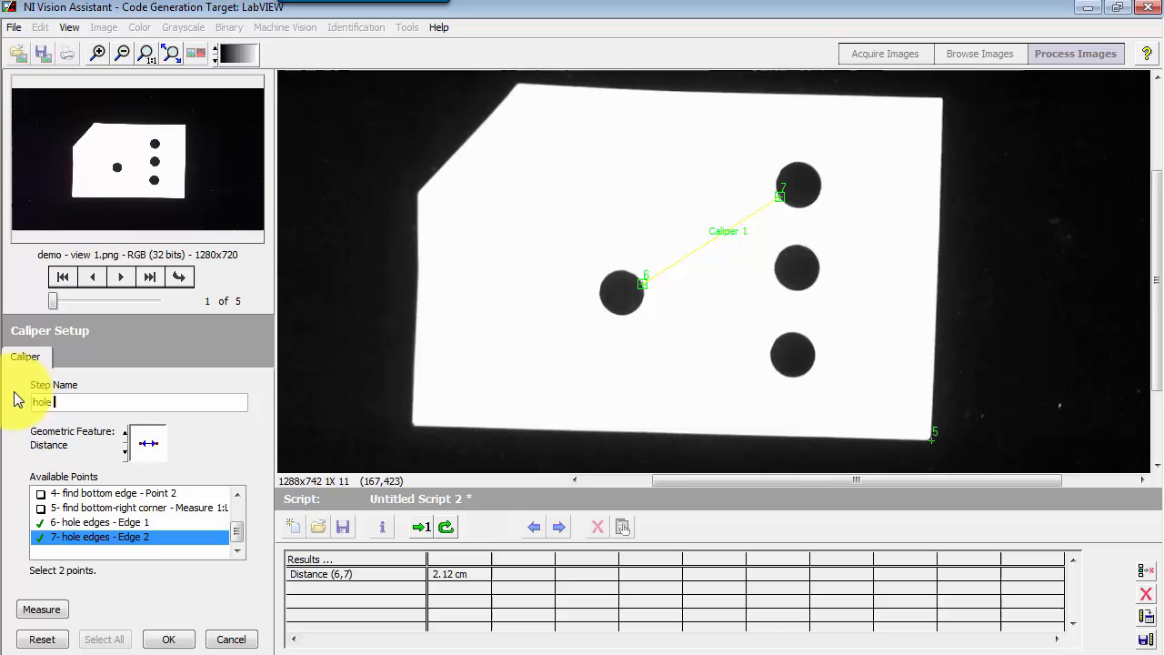
{"action": "type", "text": "distance"}
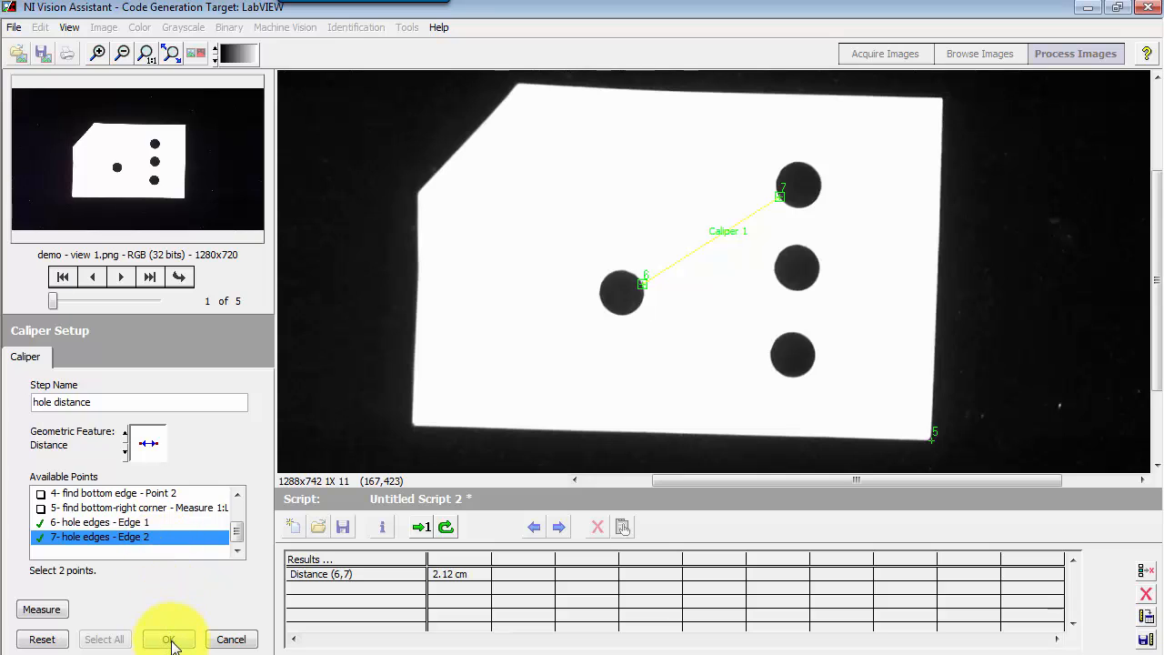
{"action": "left_click", "coordinate": [168, 639]}
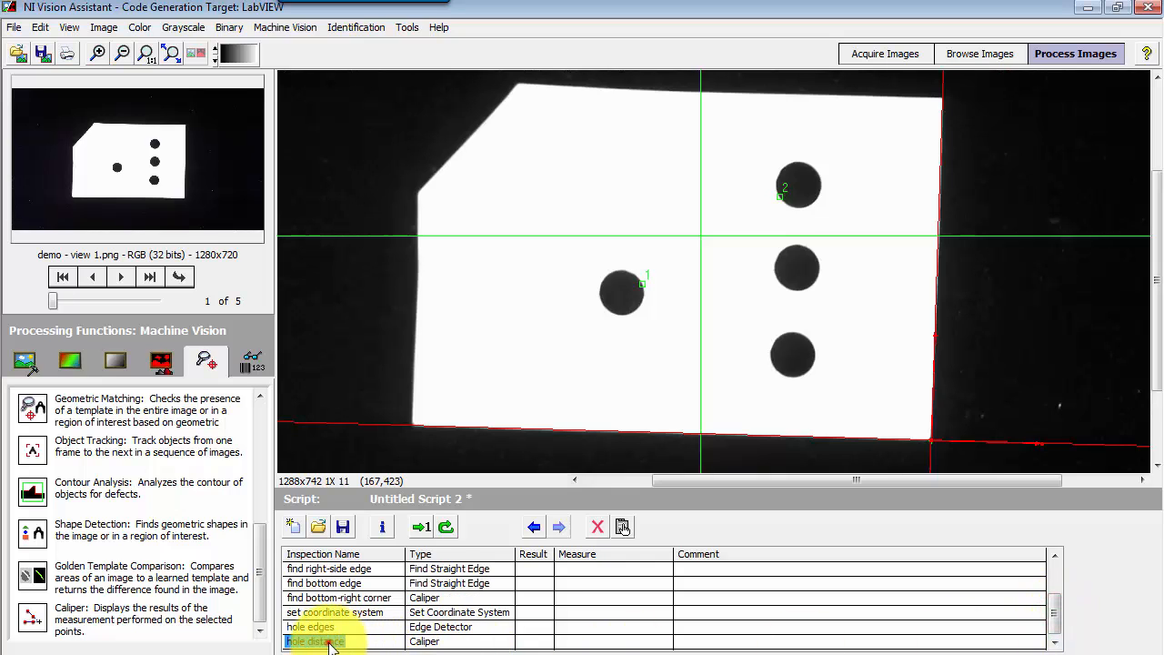
{"action": "double_click", "coordinate": [312, 640]}
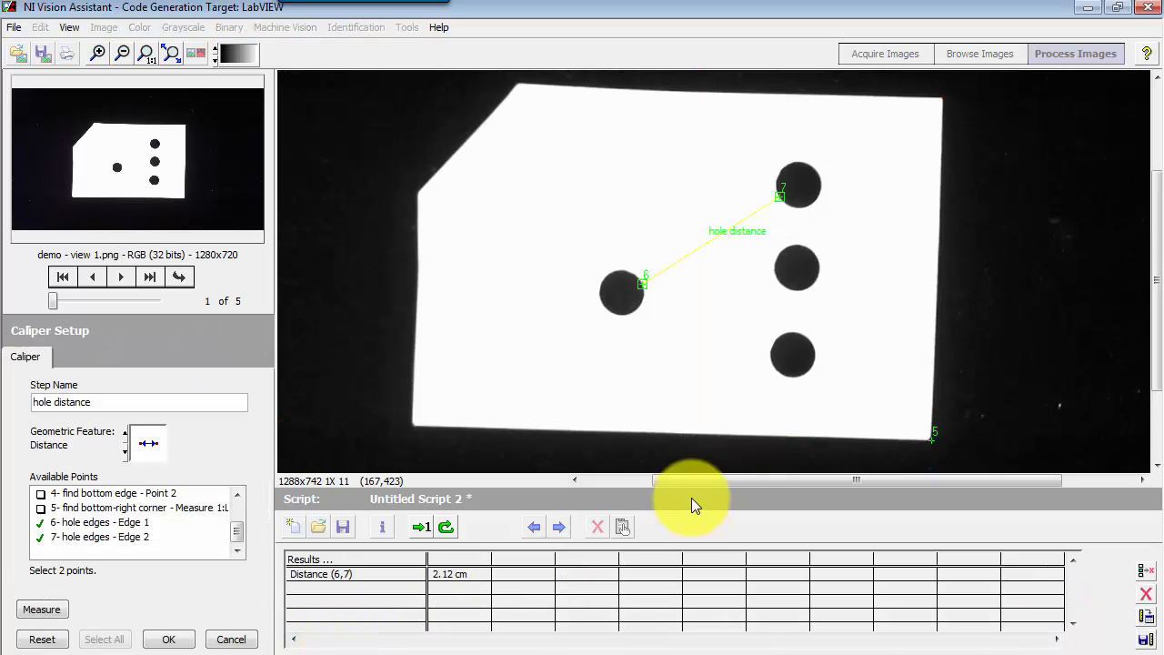
{"action": "mouse_move", "coordinate": [704, 240]}
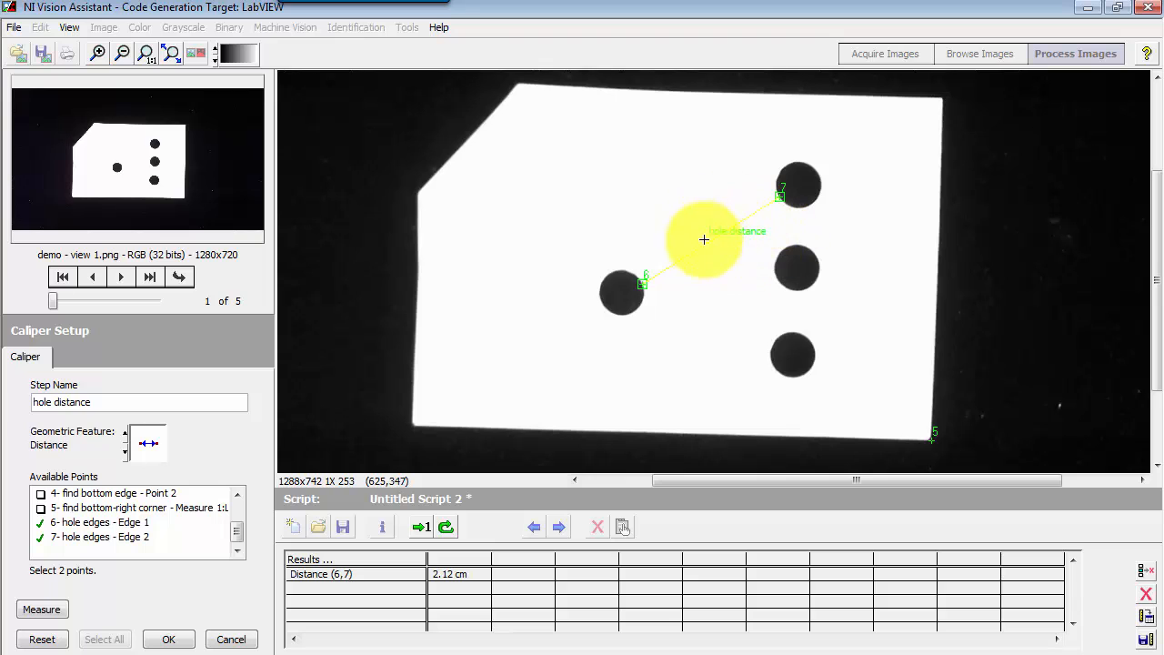